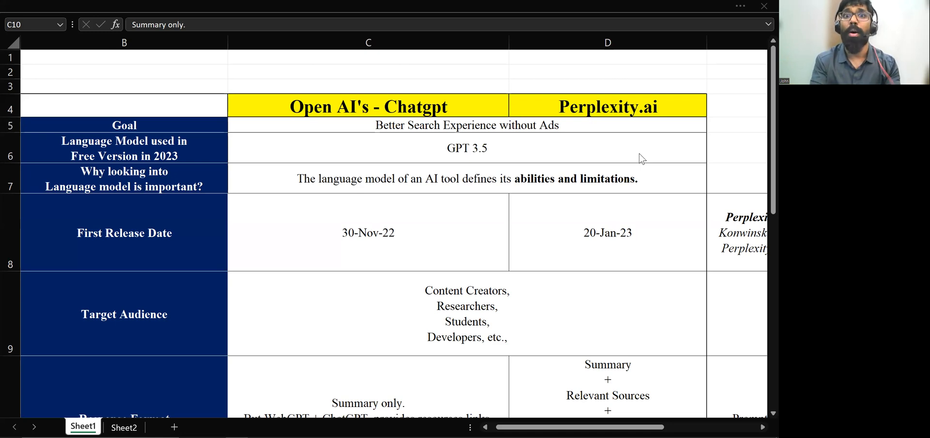
mouse_move(611, 126)
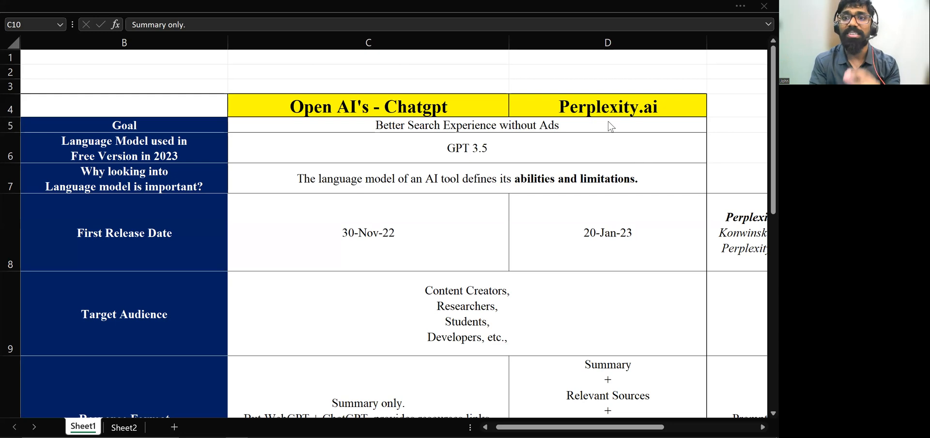
mouse_move(637, 123)
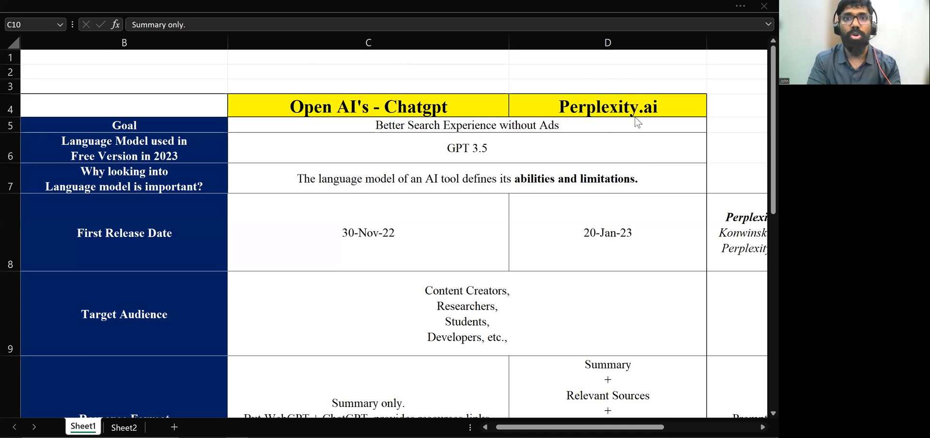
mouse_move(610, 115)
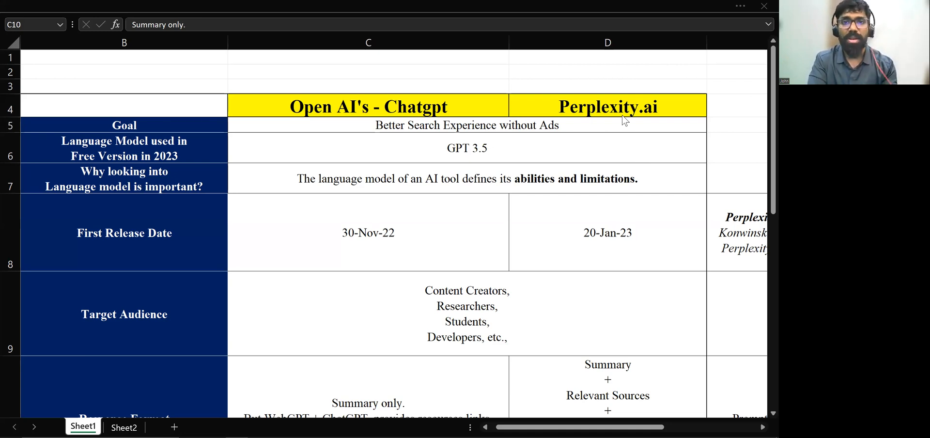
mouse_move(468, 114)
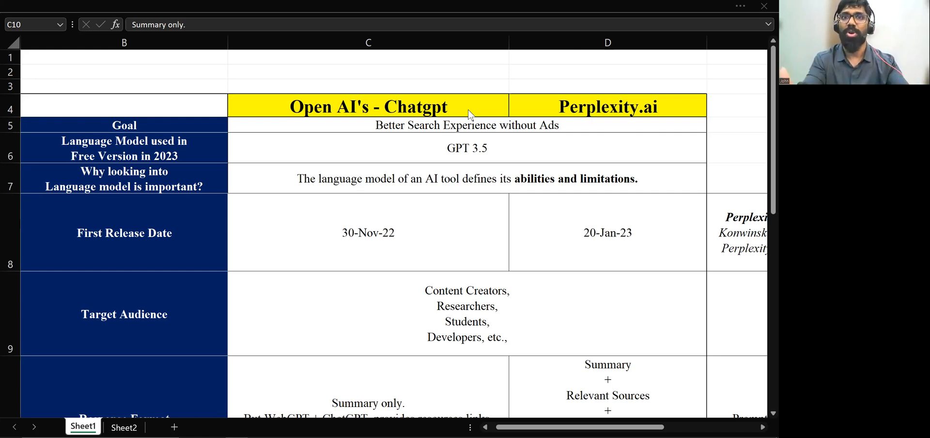
mouse_move(400, 122)
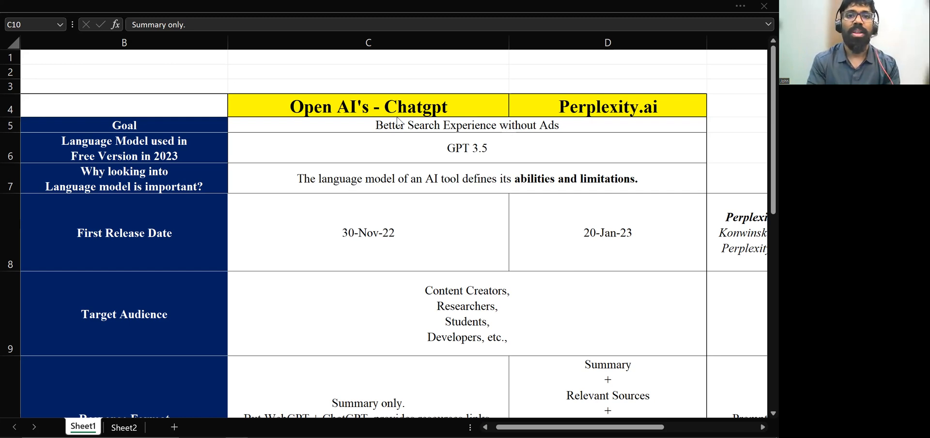
mouse_move(427, 120)
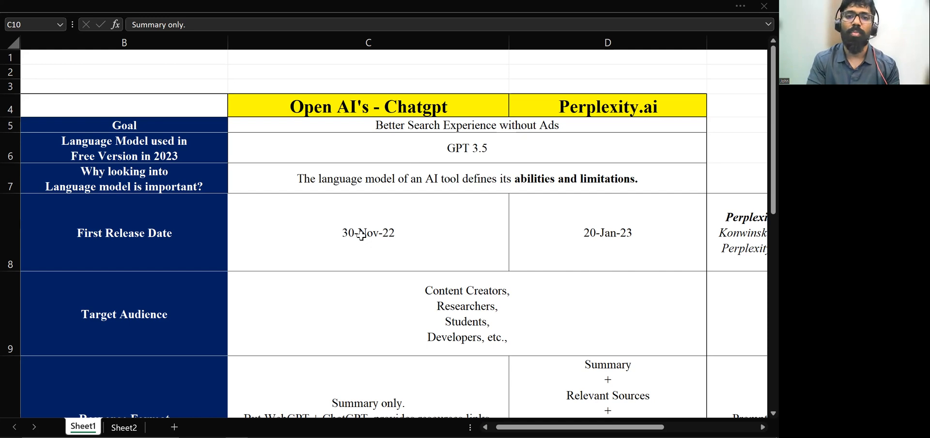
- Select the Goal row, Perplexity.ai release date and founding note cells in the table
left_click(368, 232)
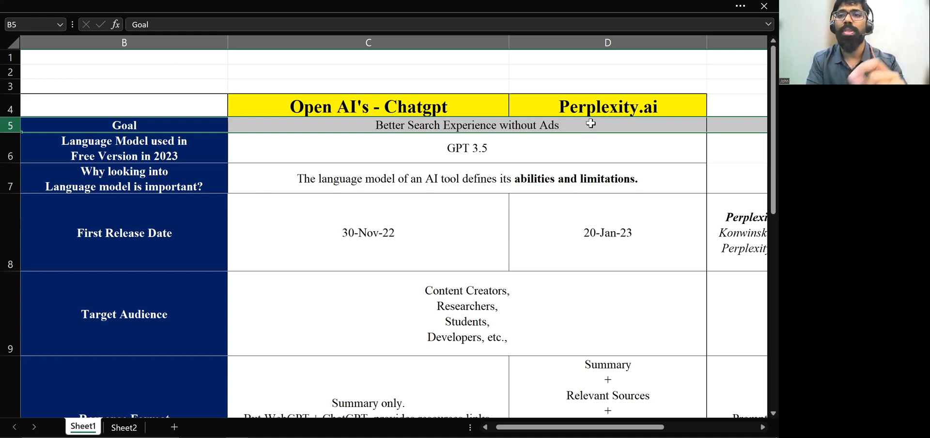
mouse_move(610, 237)
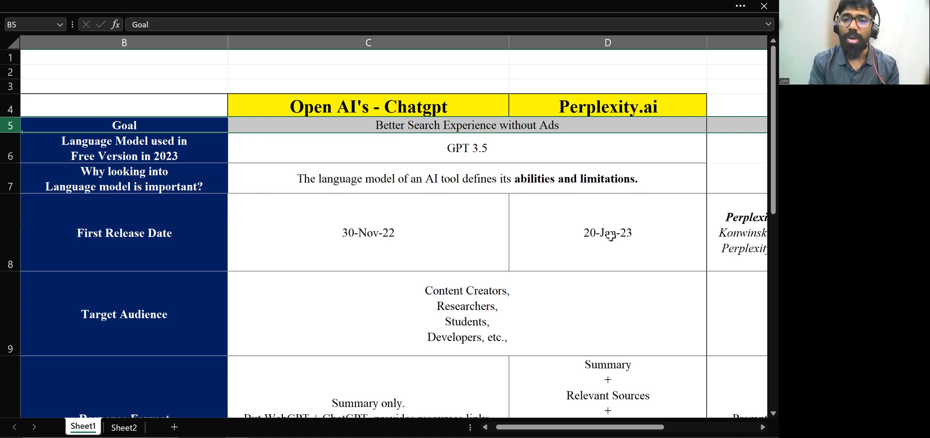
left_click(608, 232)
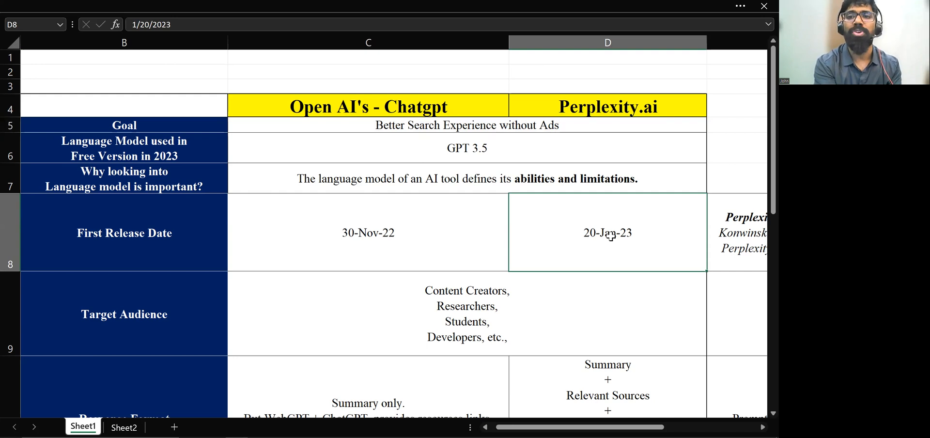
scroll("right", 3)
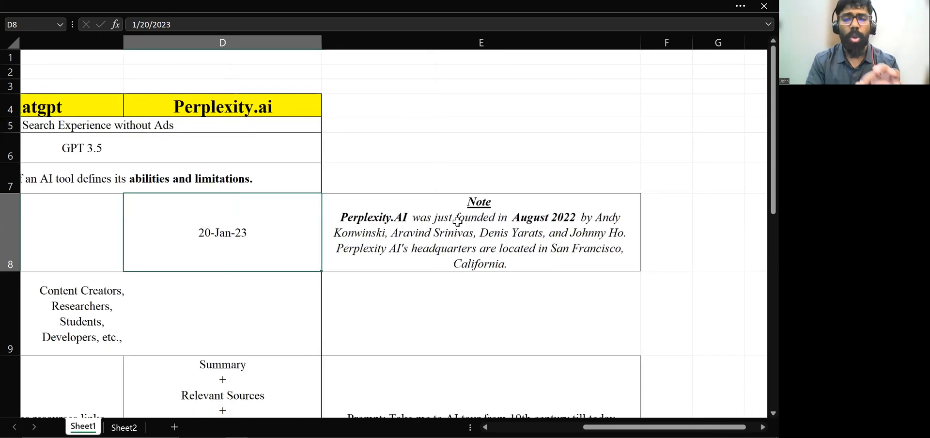
left_click(480, 231)
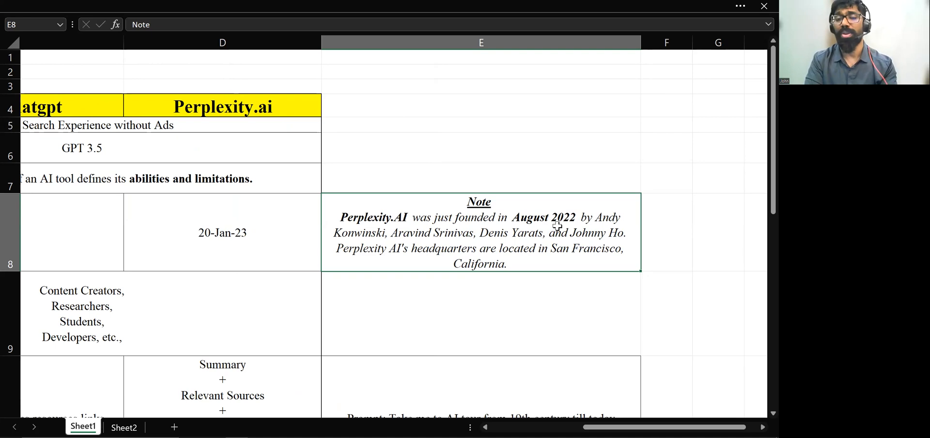
mouse_move(619, 232)
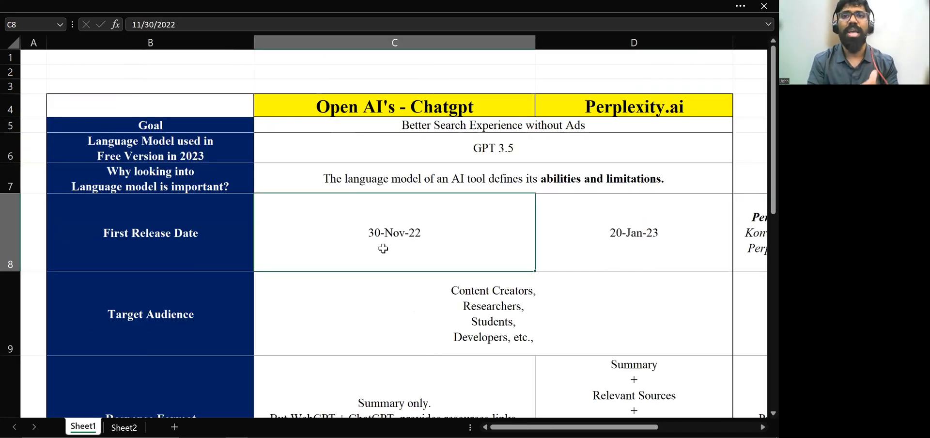
mouse_move(647, 225)
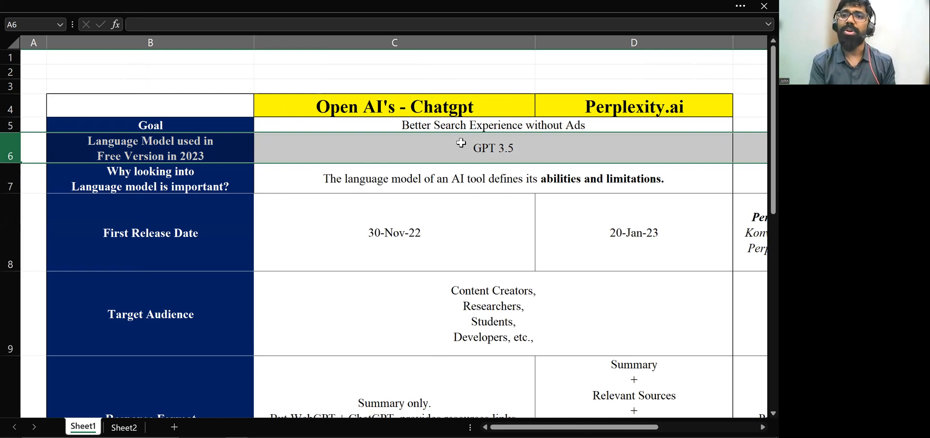
mouse_move(661, 105)
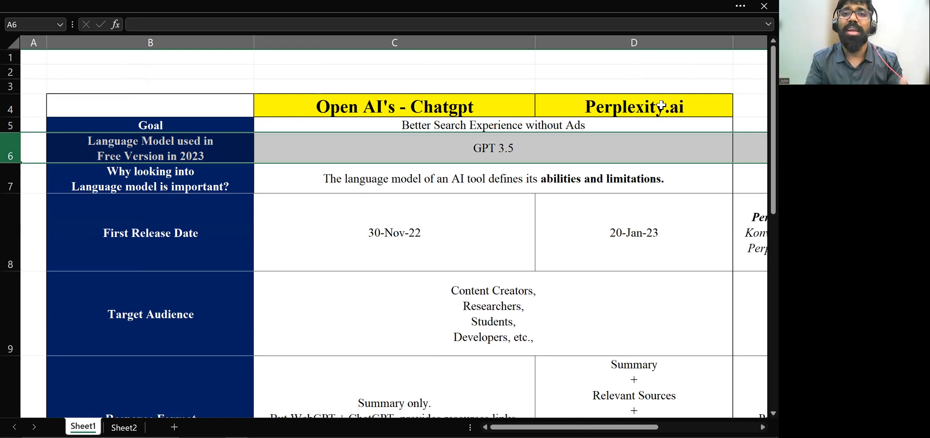
mouse_move(472, 160)
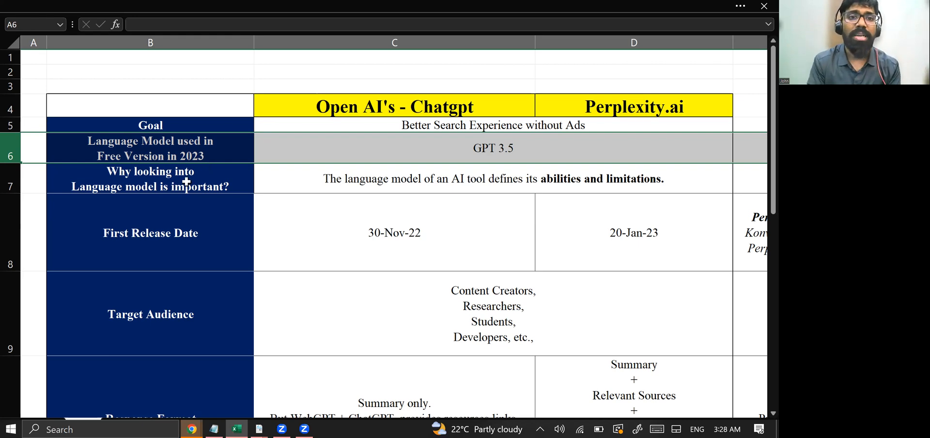
mouse_move(494, 189)
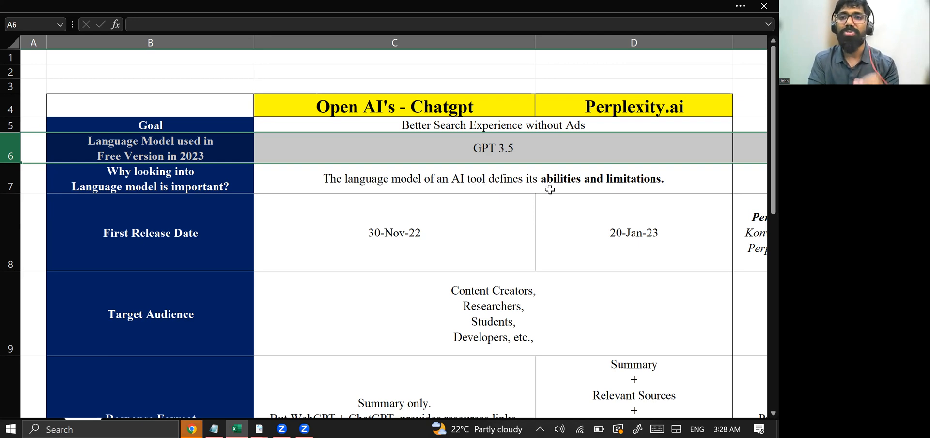
mouse_move(571, 189)
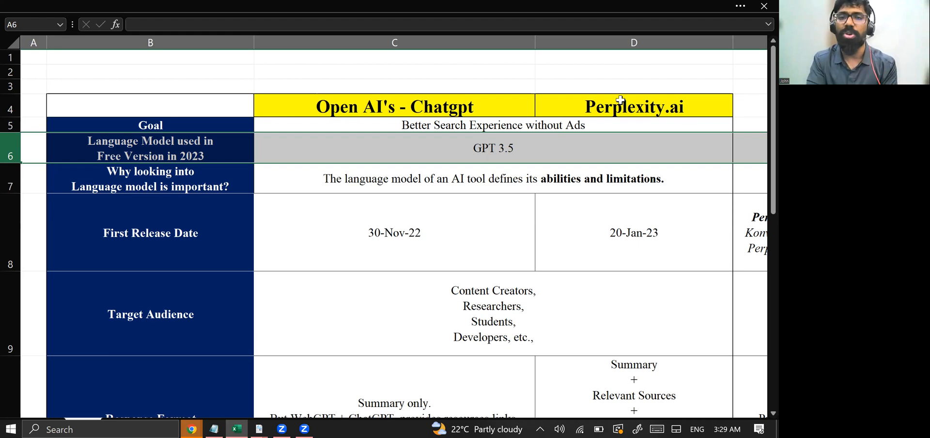
mouse_move(500, 148)
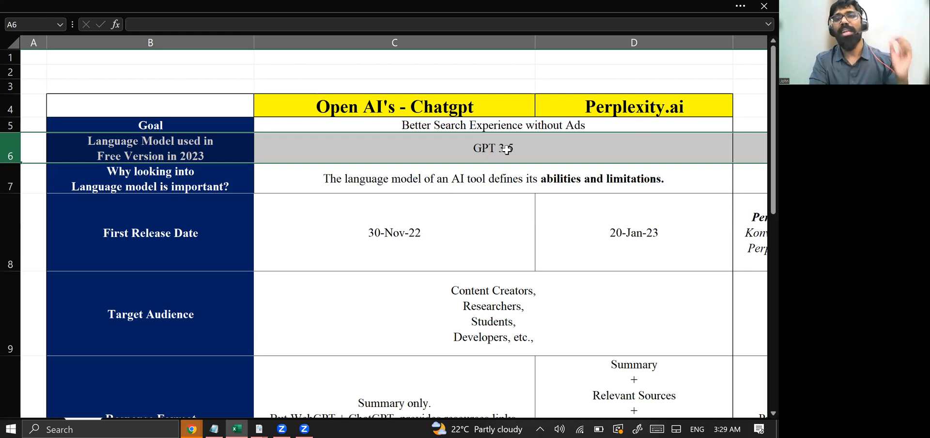
mouse_move(639, 129)
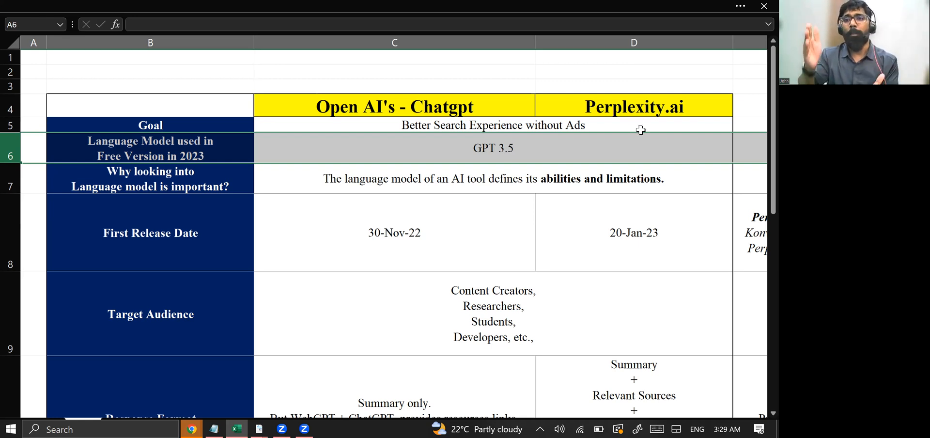
mouse_move(679, 150)
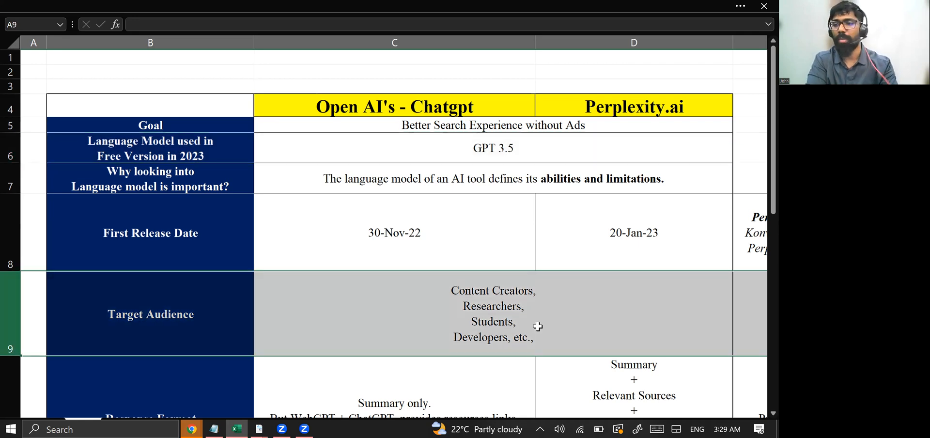
mouse_move(495, 325)
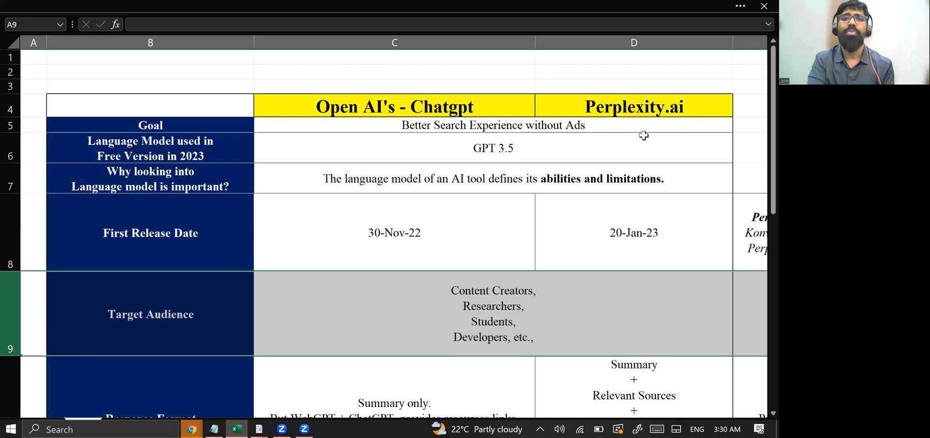
mouse_move(455, 113)
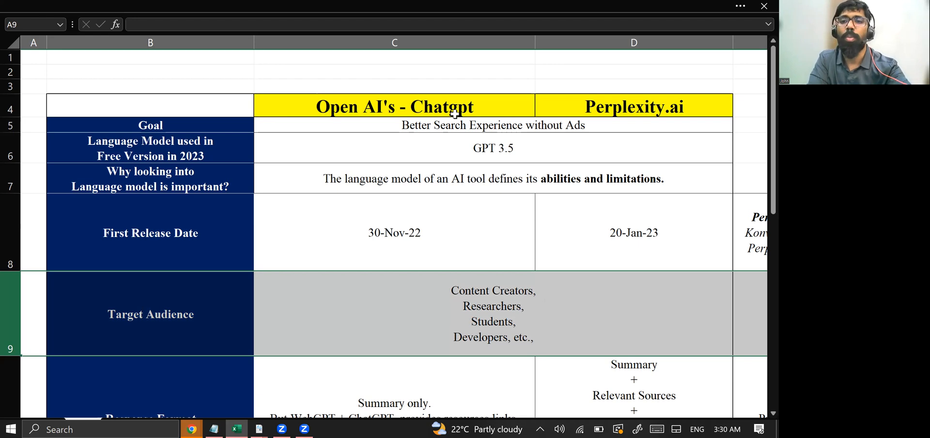
- Scroll down past Response Format and Target Audience, copy the AI tour prompt, and switch to the browser
scroll("down", 3)
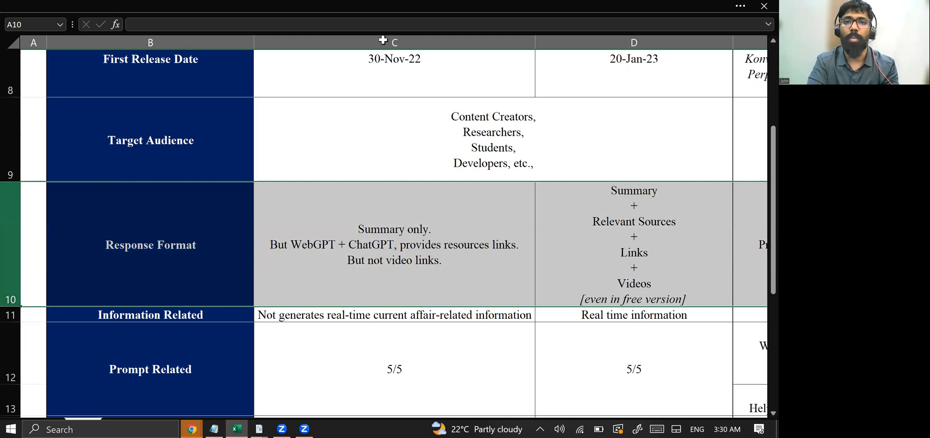
left_click(394, 245)
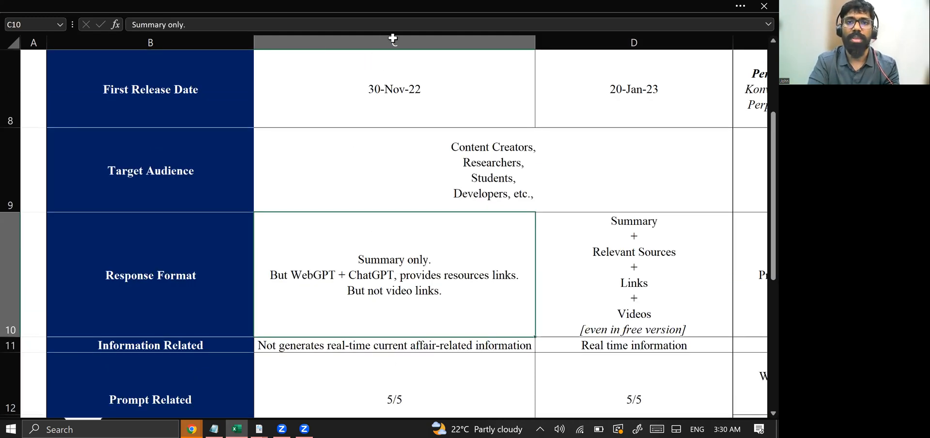
left_click(394, 170)
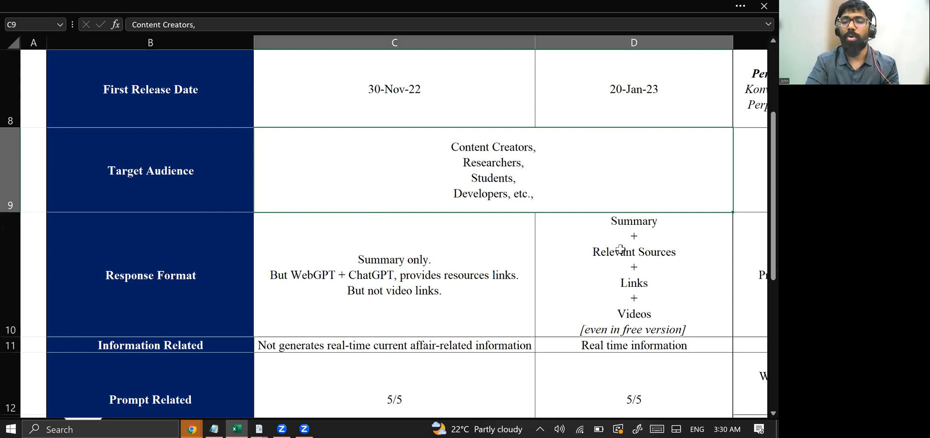
mouse_move(626, 266)
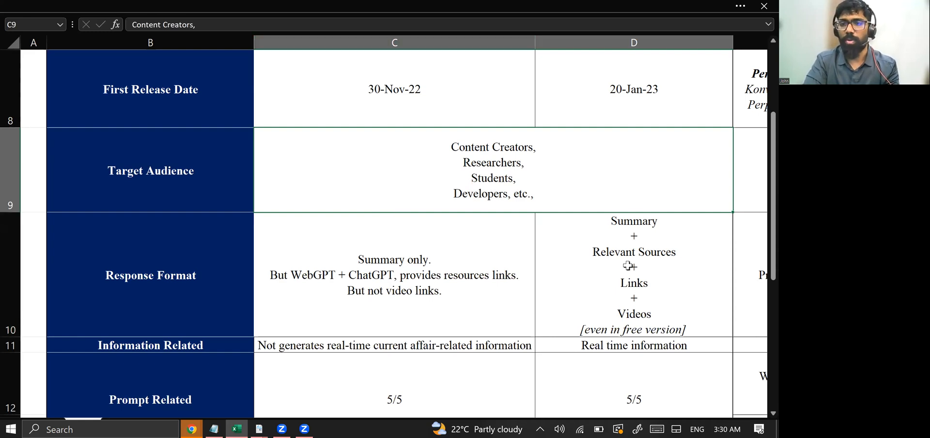
scroll("down", 3)
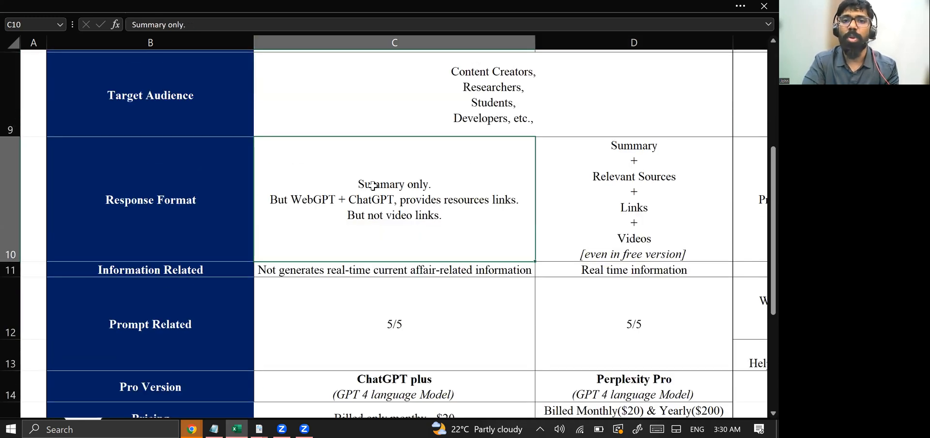
mouse_move(649, 194)
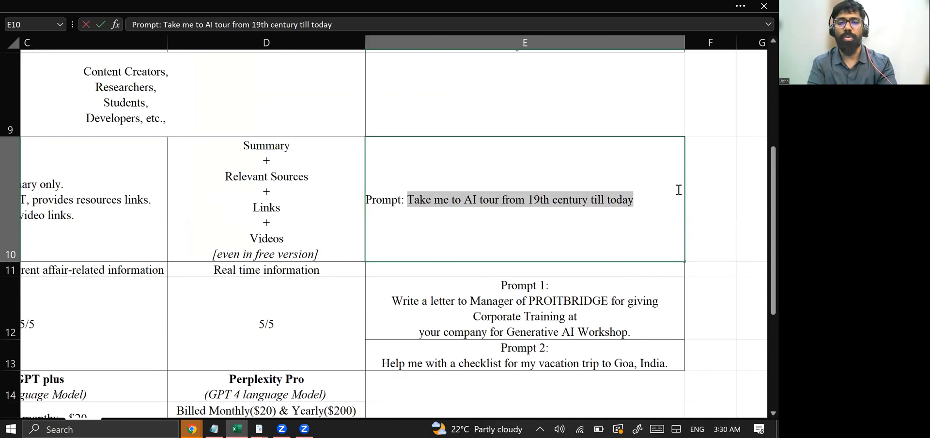
key("alt+tab")
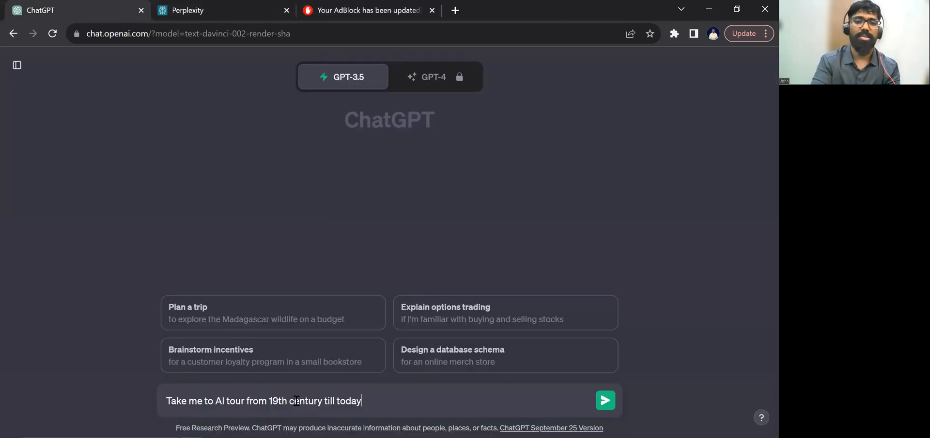
- Send ChatGPT the 'AI tour from 19th century till today' prompt, then move to Perplexity
left_click(604, 400)
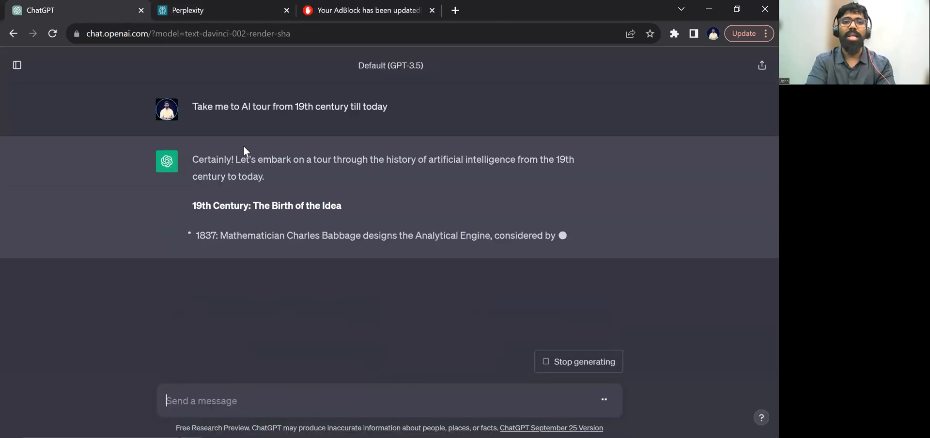
scroll("down", 3)
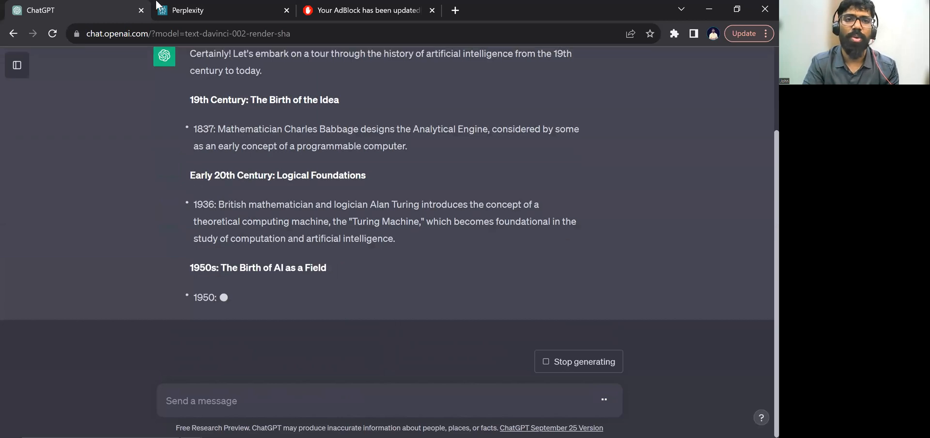
left_click(219, 10)
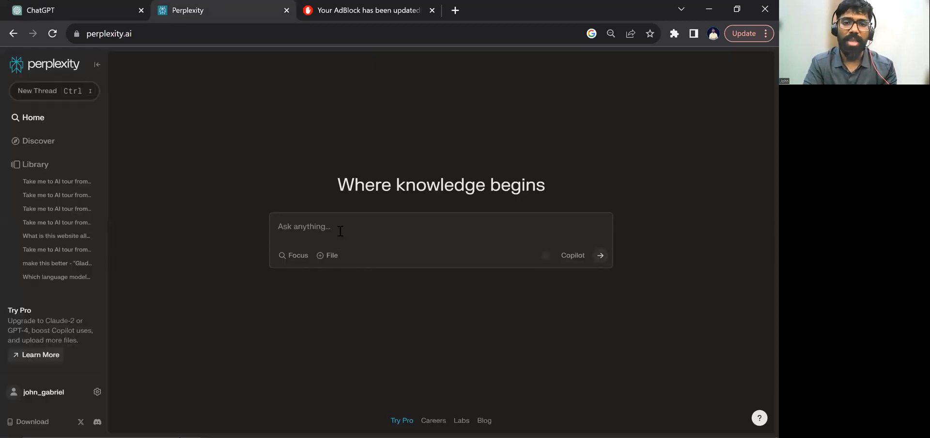
- Ask Perplexity 'Take me to AI tour from 19th century till today' and compare with ChatGPT's answer
type("Take me to AI tour from 19th century till today")
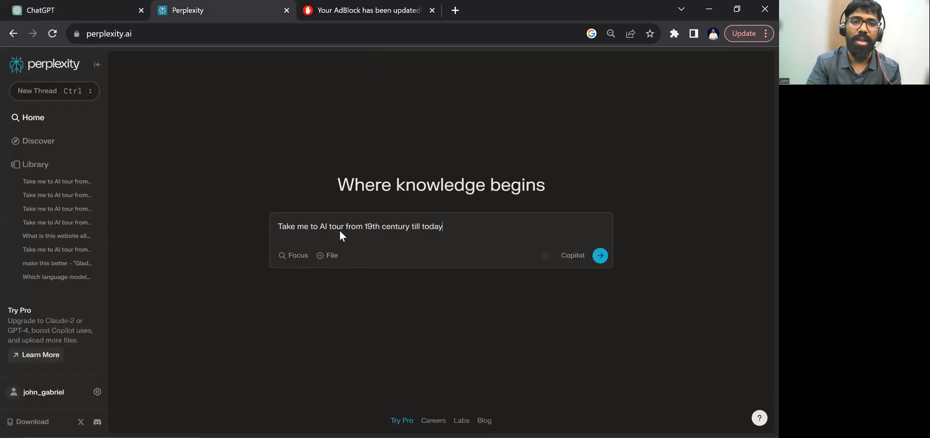
left_click(600, 255)
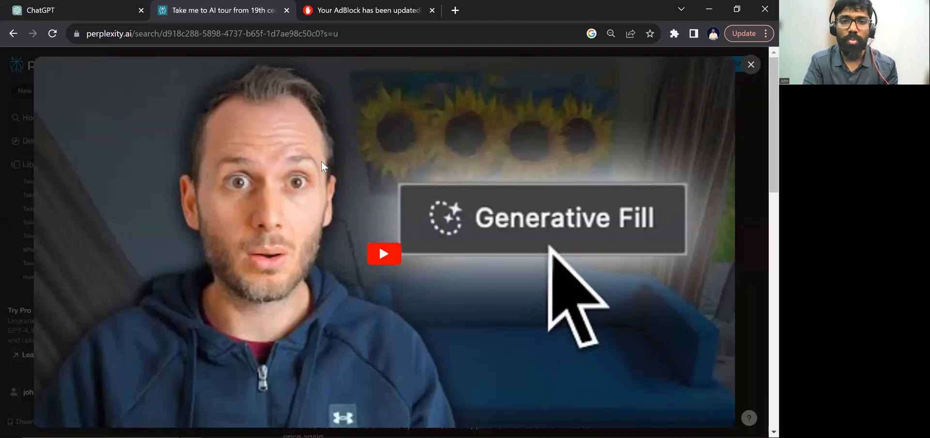
left_click(383, 253)
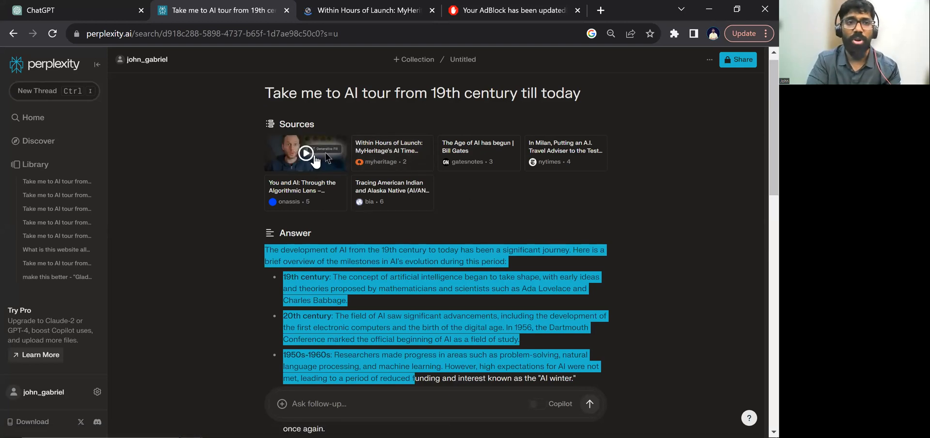
left_click(42, 10)
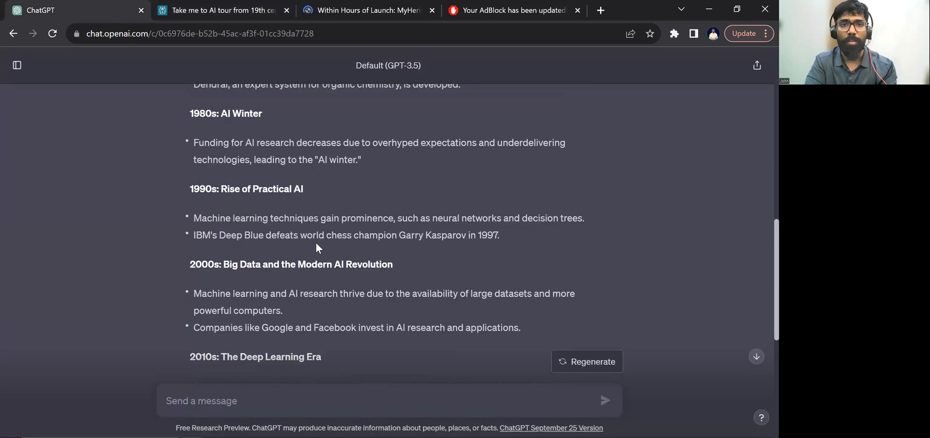
key("alt+tab")
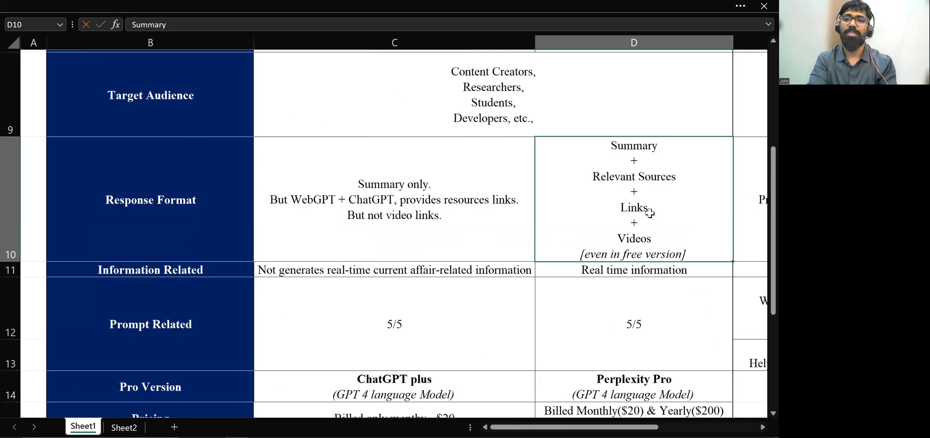
mouse_move(627, 254)
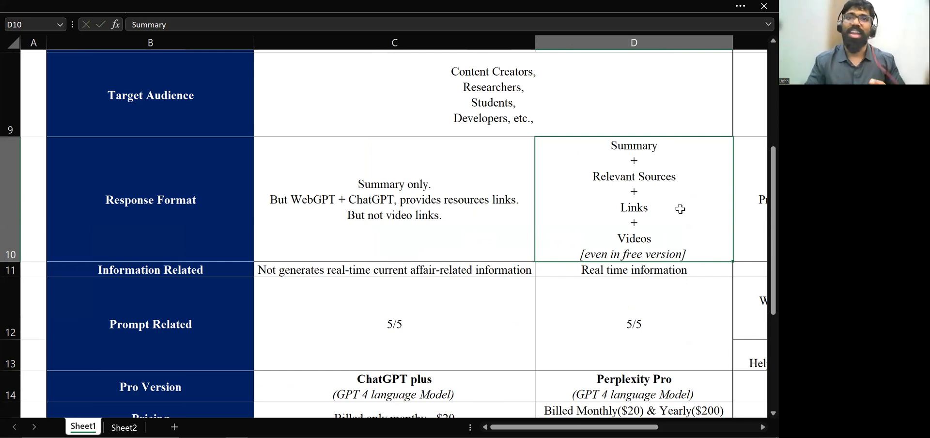
mouse_move(520, 138)
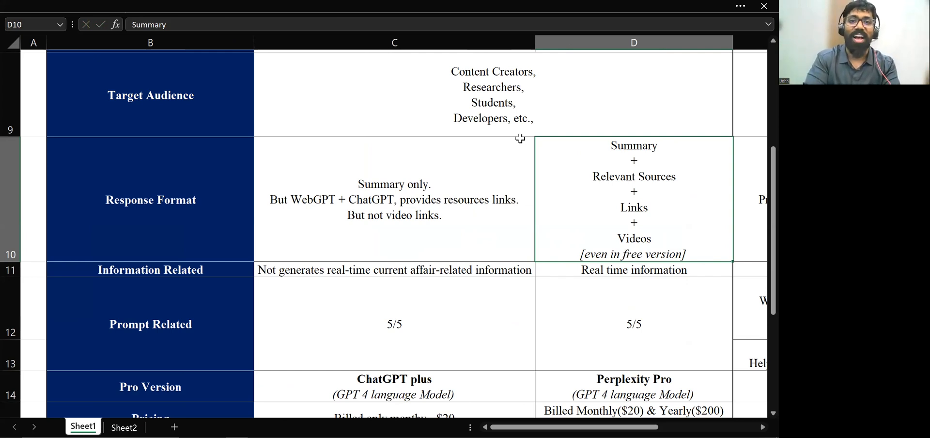
left_click(394, 199)
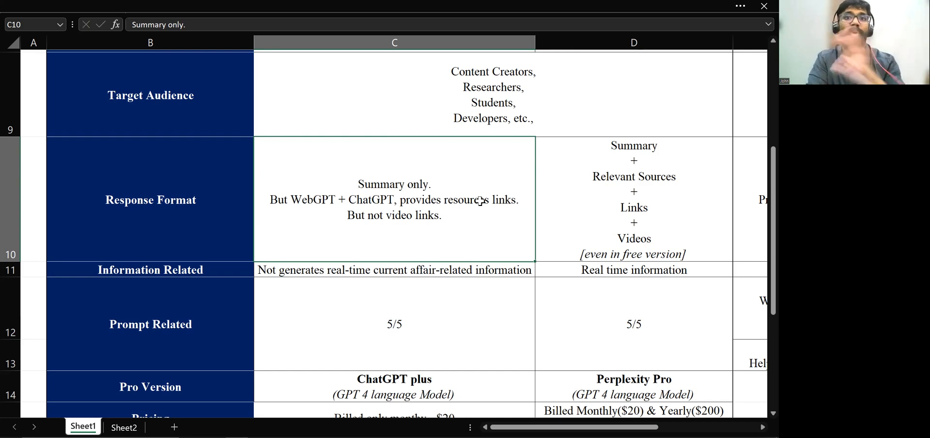
mouse_move(630, 195)
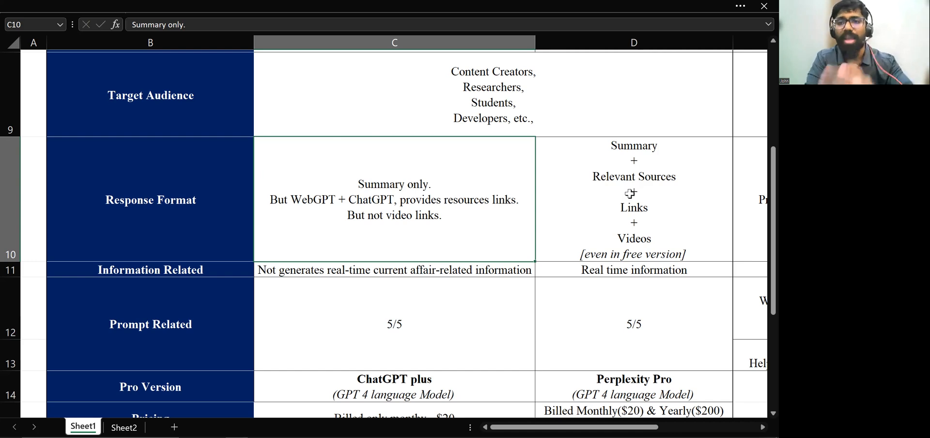
left_click(634, 199)
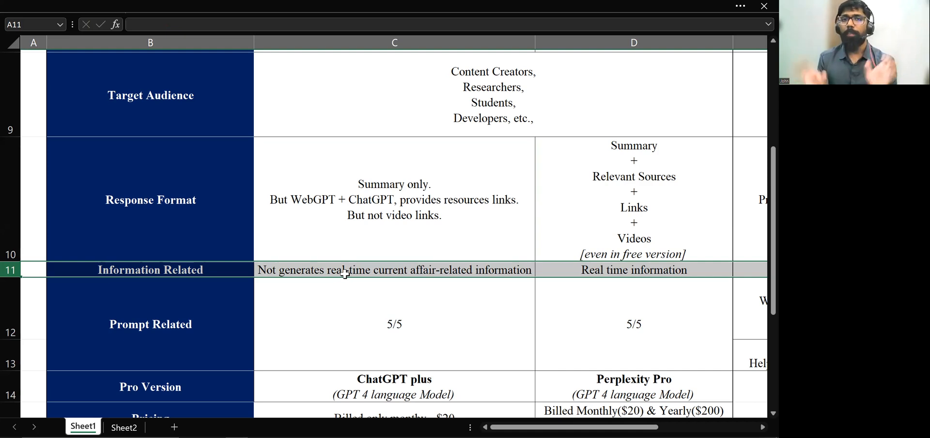
mouse_move(378, 302)
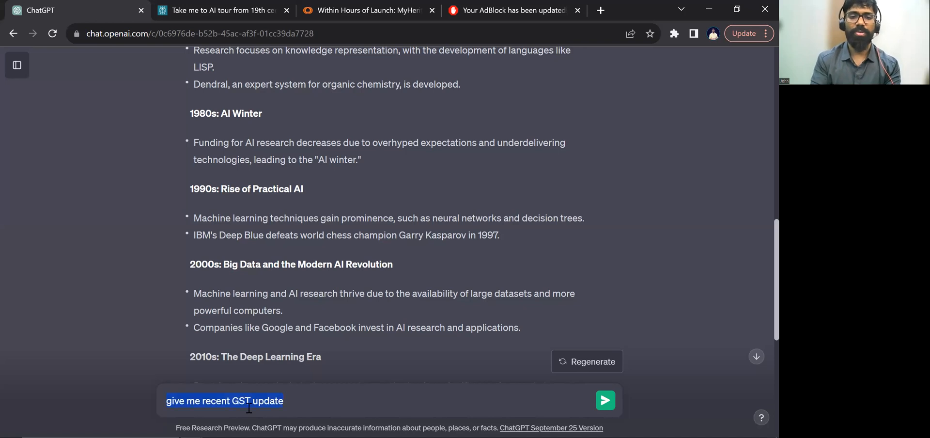
- Send ChatGPT the recent GST update question and compare Perplexity's dated GST updates
left_click(605, 400)
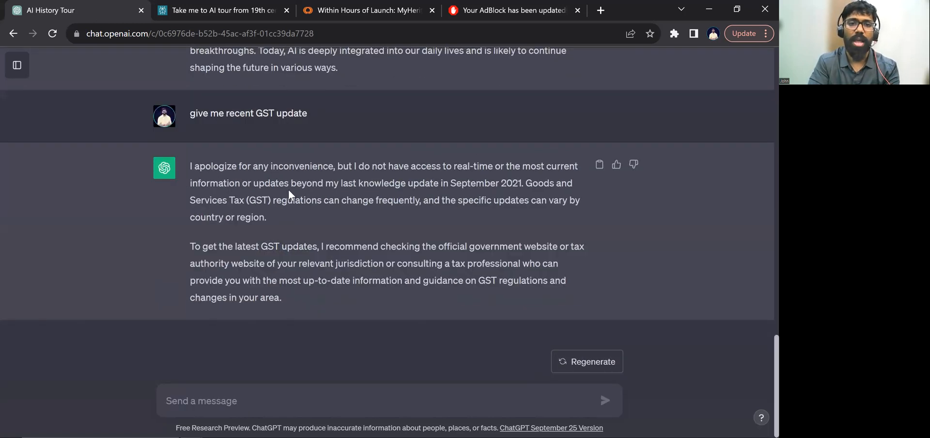
left_click(222, 11)
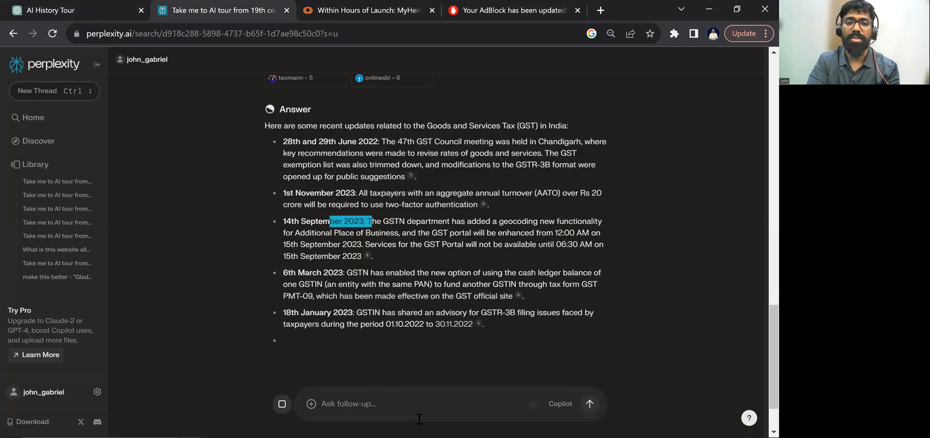
mouse_move(373, 307)
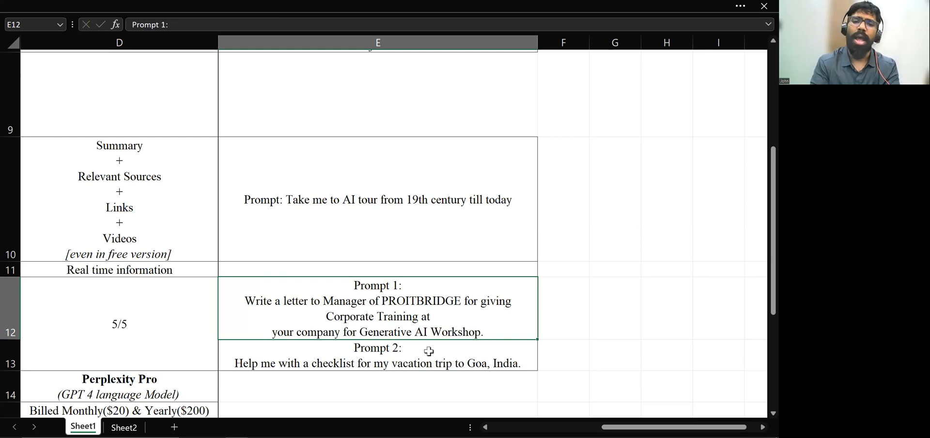
left_click(378, 355)
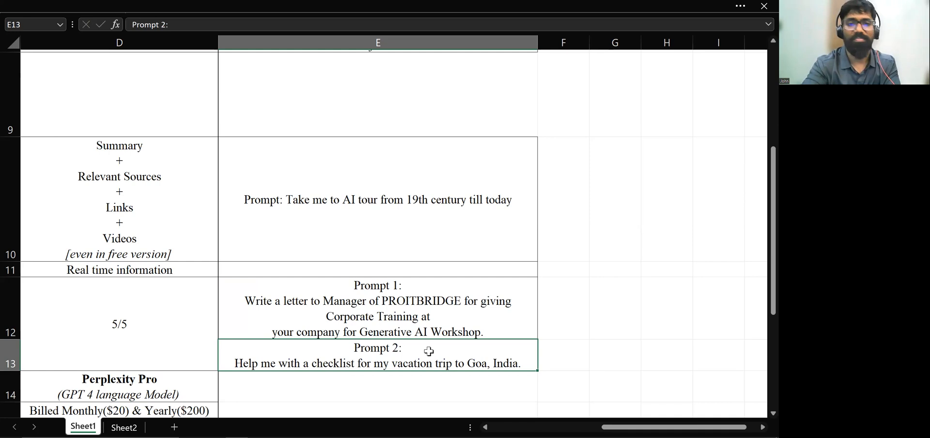
scroll("left", 3)
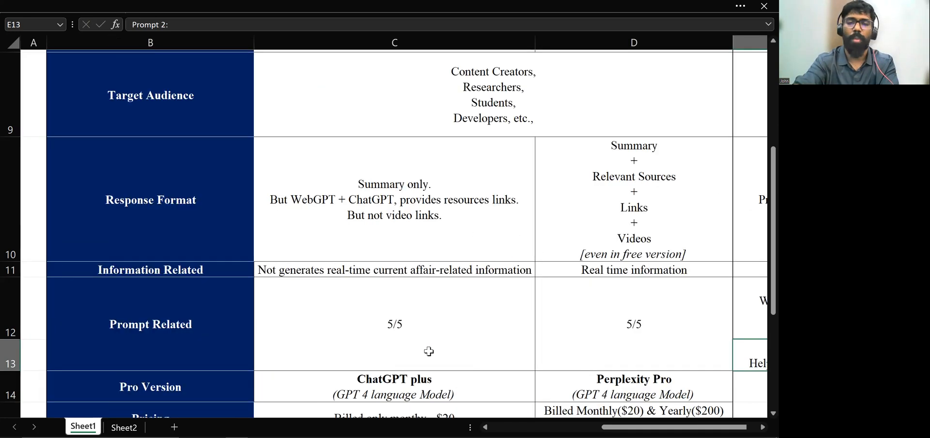
mouse_move(262, 352)
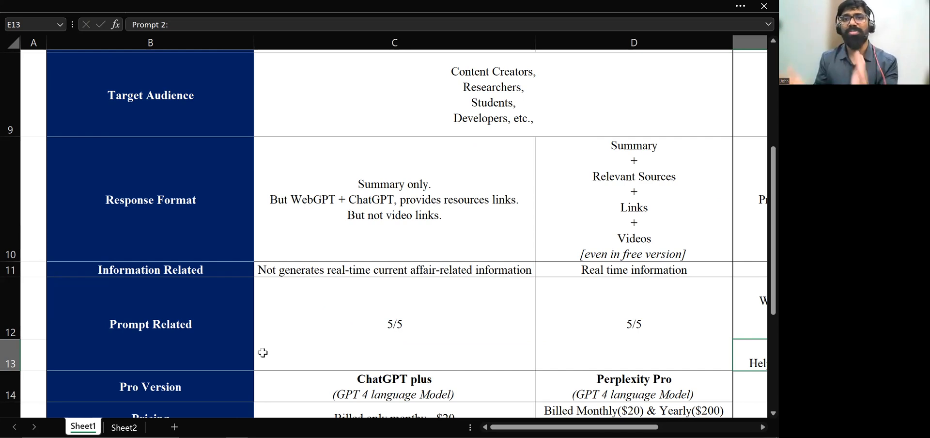
left_click(394, 386)
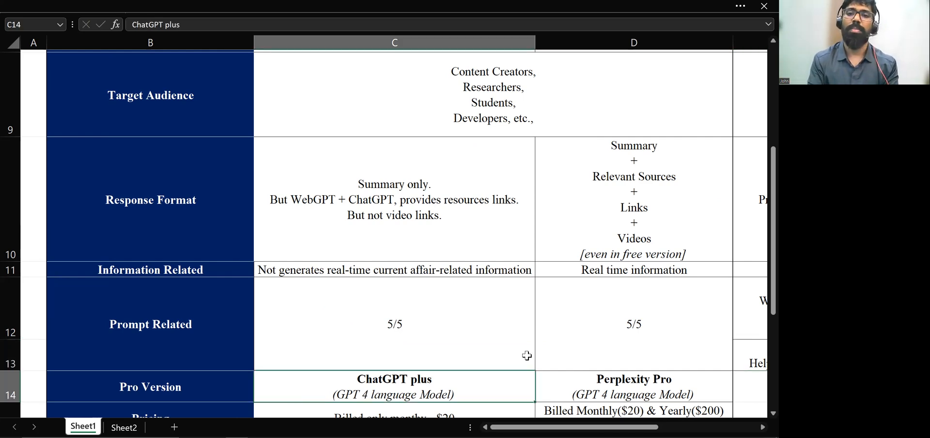
left_click(634, 324)
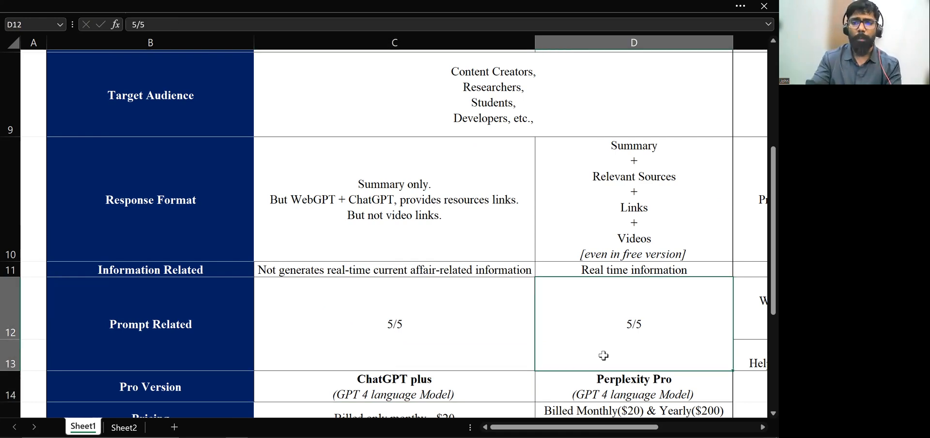
left_click(634, 386)
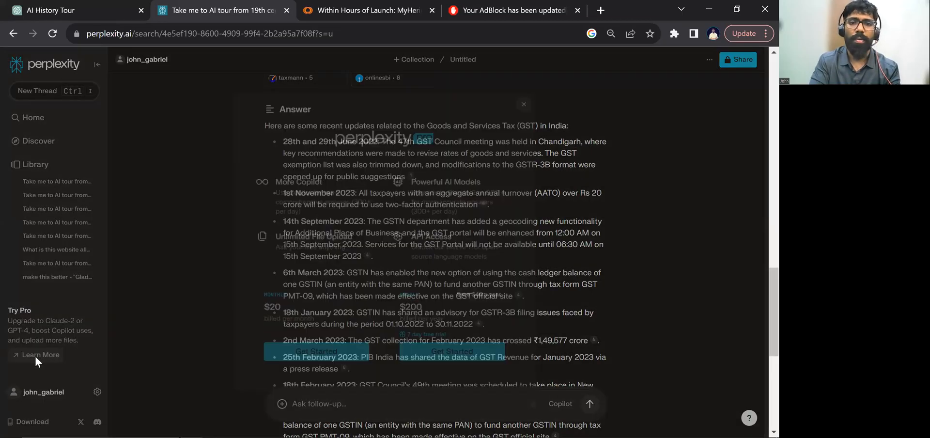
- Show Perplexity Pro pricing ($20 monthly, $200 yearly) and highlight the GPT-4 model upgrade
left_click(40, 354)
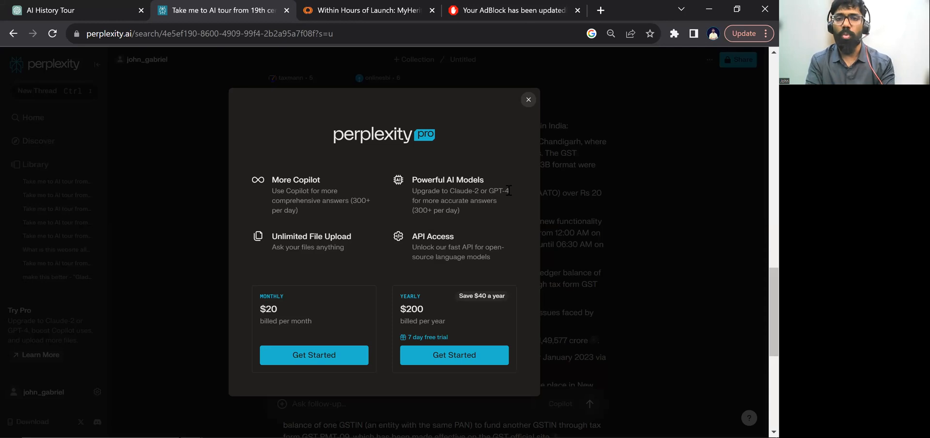
double_click(498, 190)
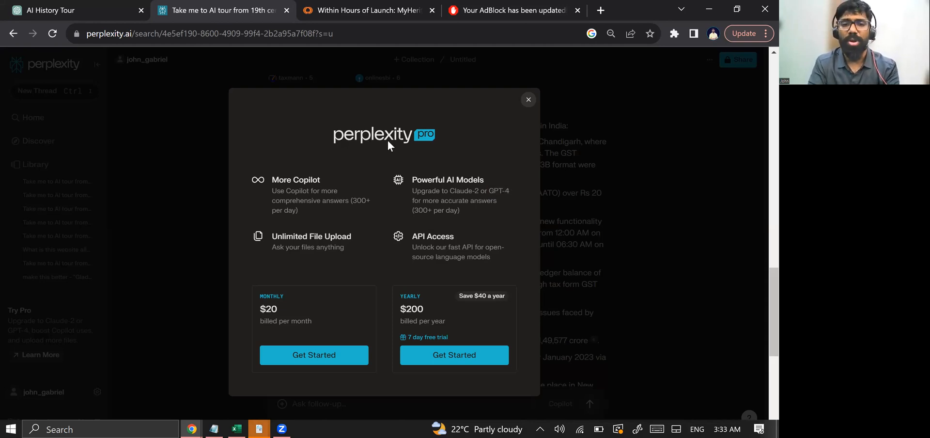
left_click_drag(267, 309, 311, 320)
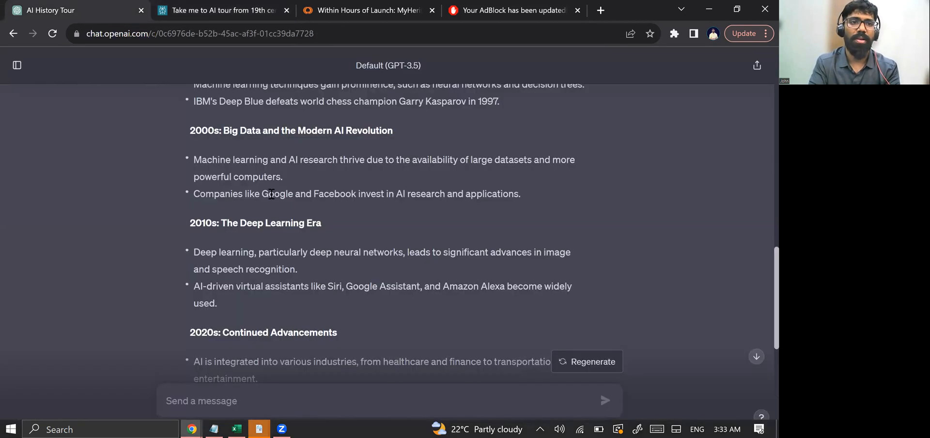
- Open ChatGPT's GPT-4 upgrade options from a new chat and copy the 'Plus USD $20/month' price
left_click(17, 64)
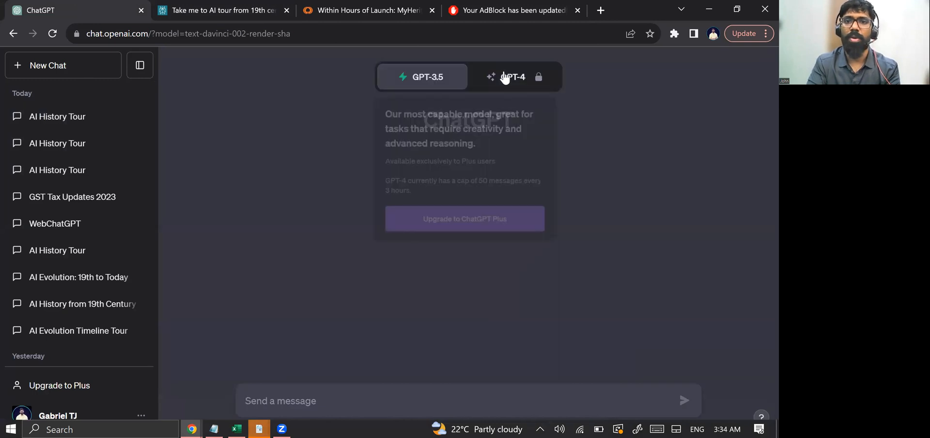
left_click(465, 218)
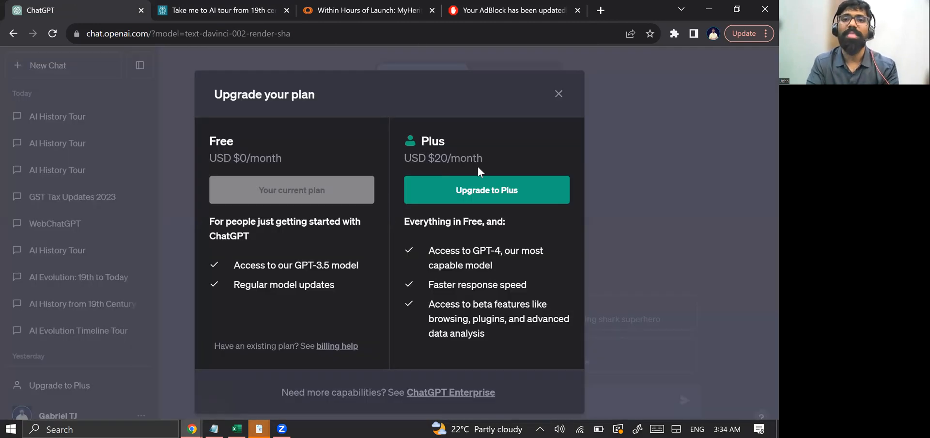
left_click_drag(421, 141, 483, 158)
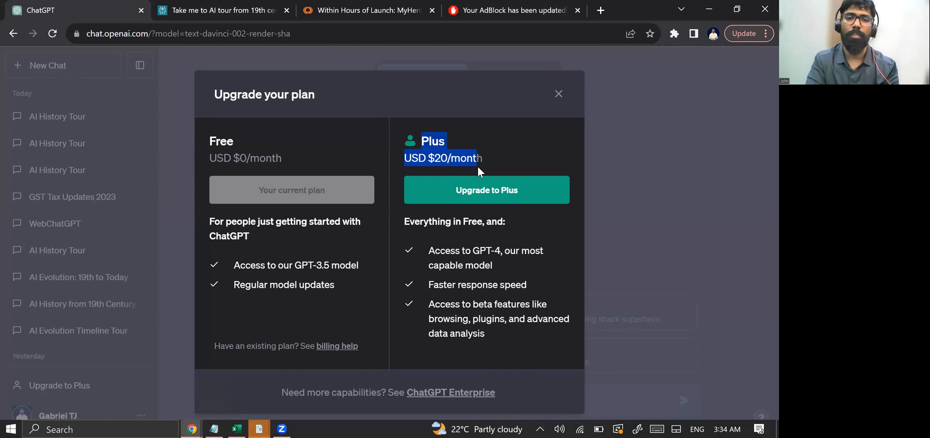
key("alt+tab")
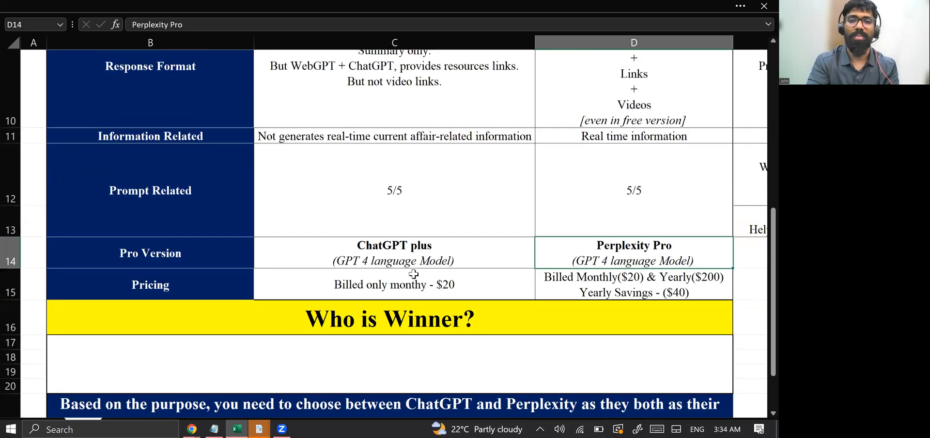
scroll("down", 3)
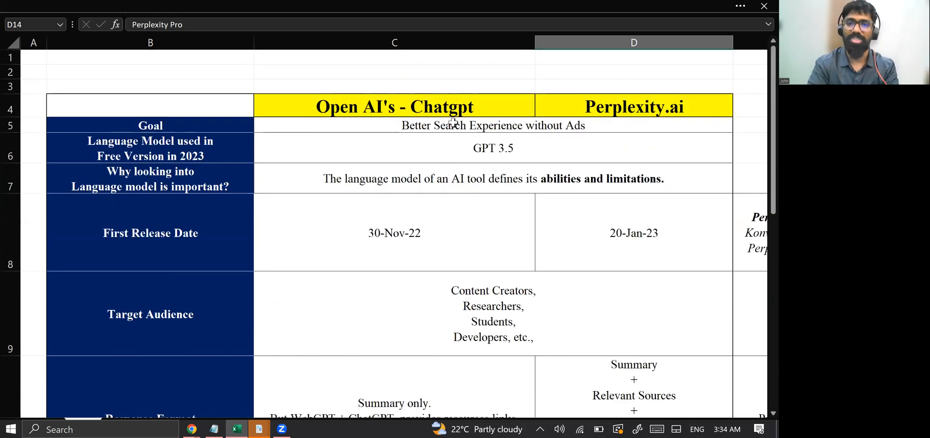
left_click(492, 148)
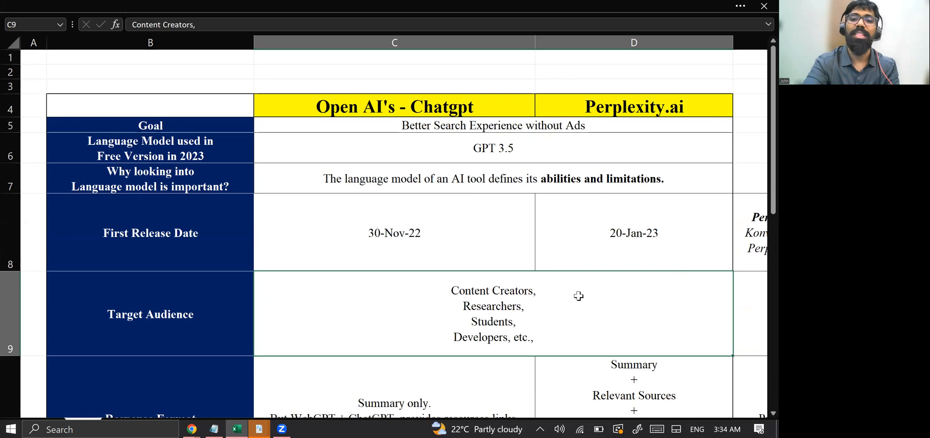
scroll("down", 3)
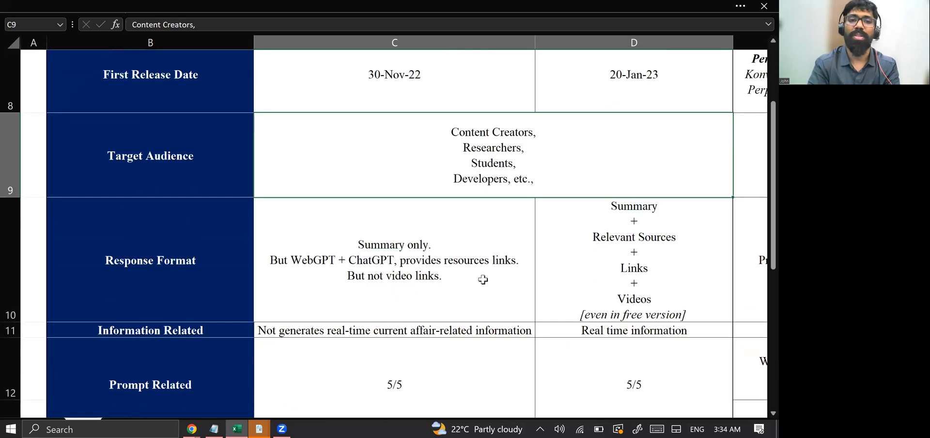
left_click(633, 261)
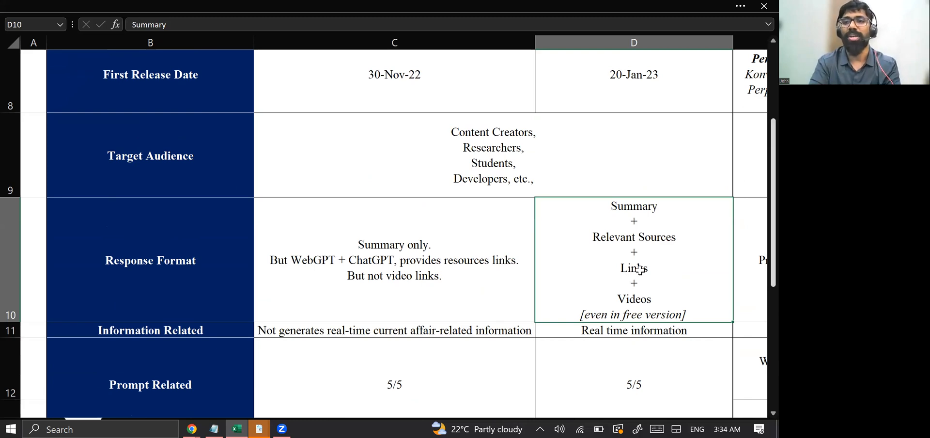
mouse_move(651, 250)
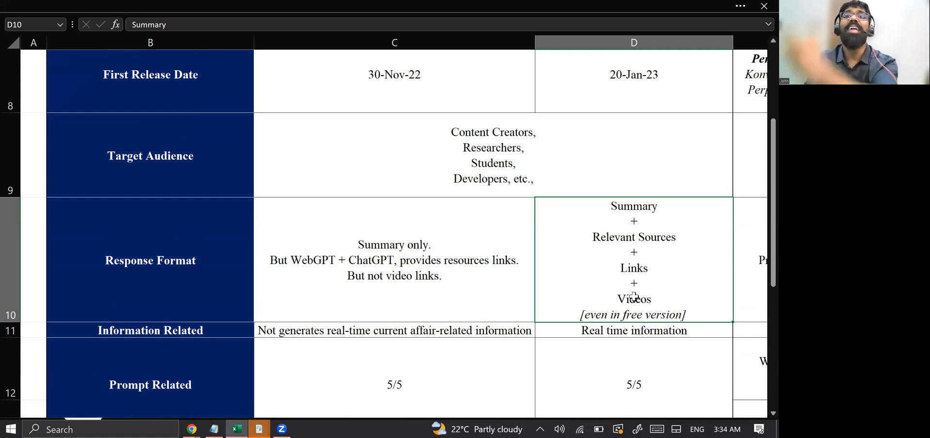
left_click(394, 260)
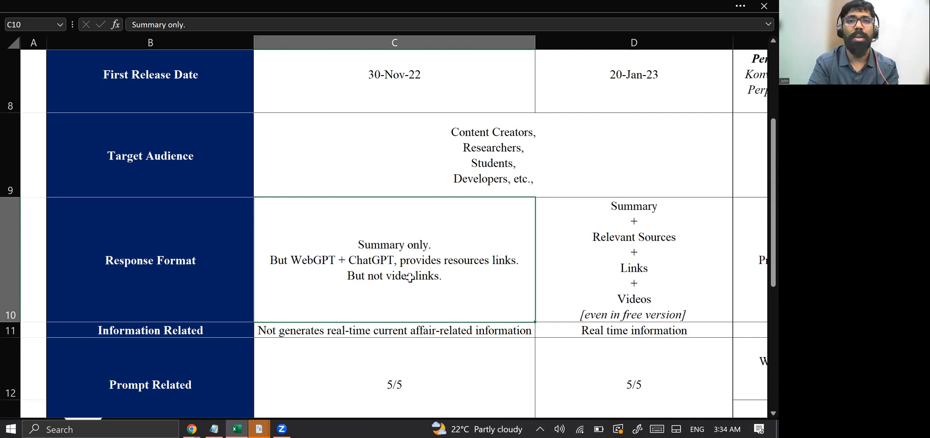
left_click(633, 260)
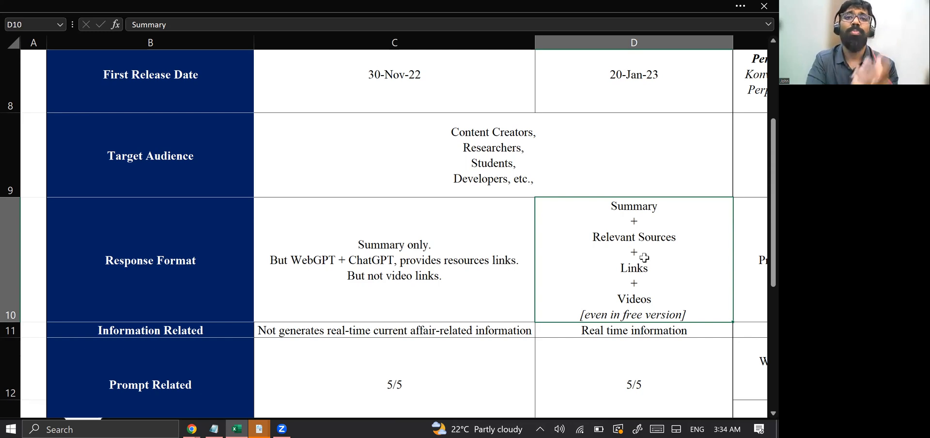
scroll("down", 3)
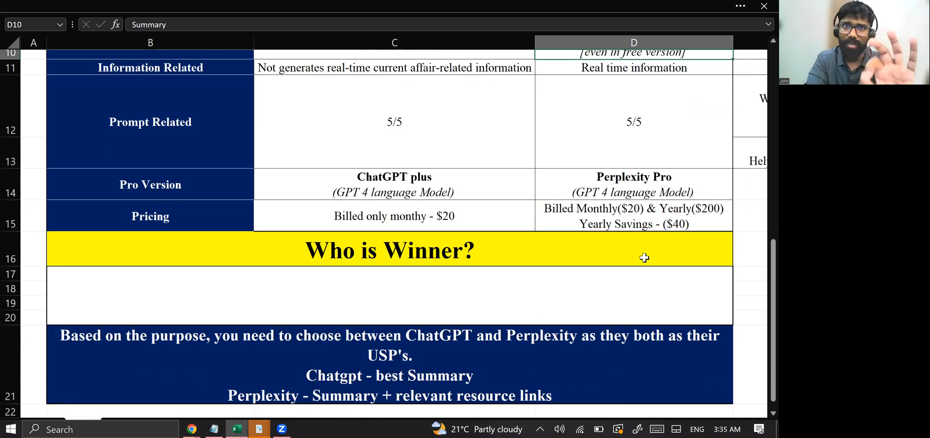
scroll("down", 3)
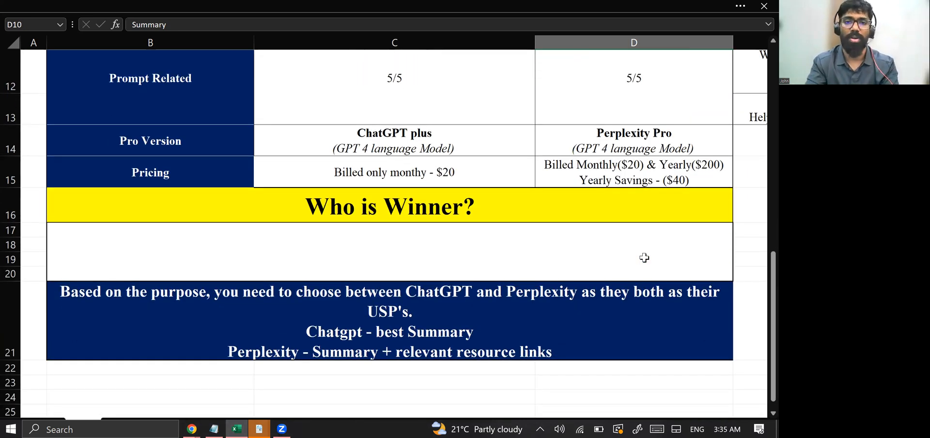